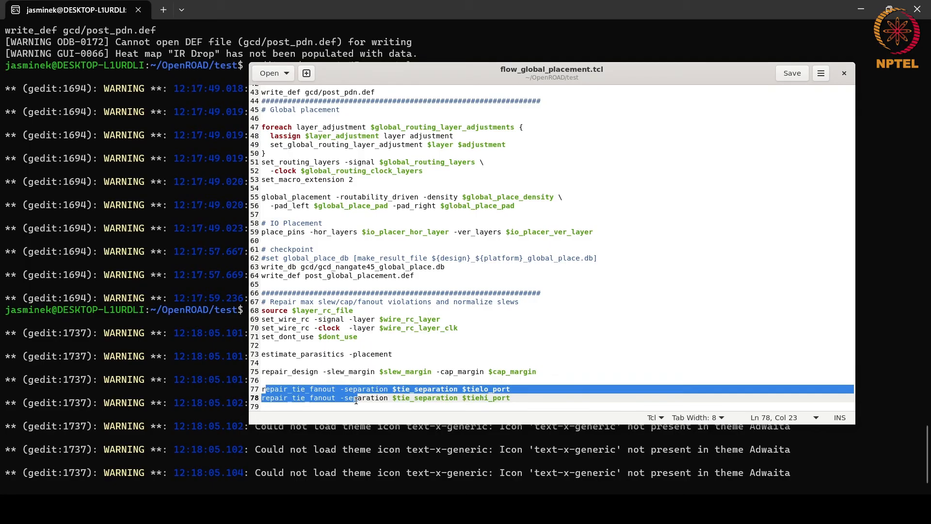
Deselect the repair_tie_fanout lines and close flow_global_placement.tcl in gedit.
click(381, 398)
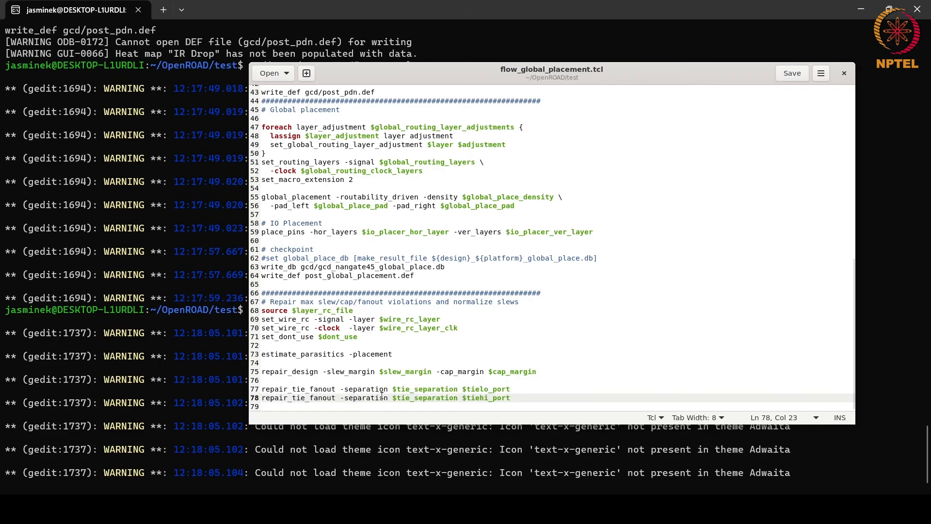
click(457, 388)
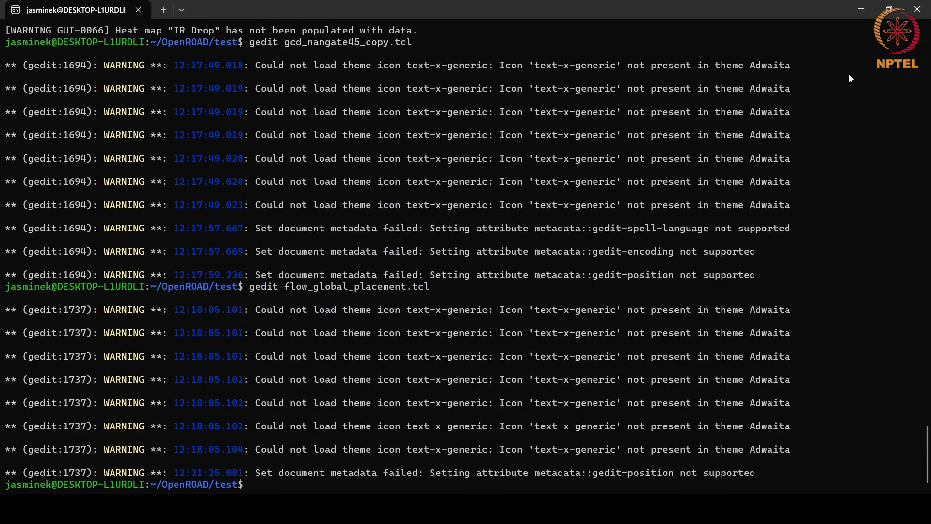
Launch openroad -gui logging to gcd_logfile.log with gcd_nangate45_copy.tcl.
text(gedit flow_global_placement.tcl)
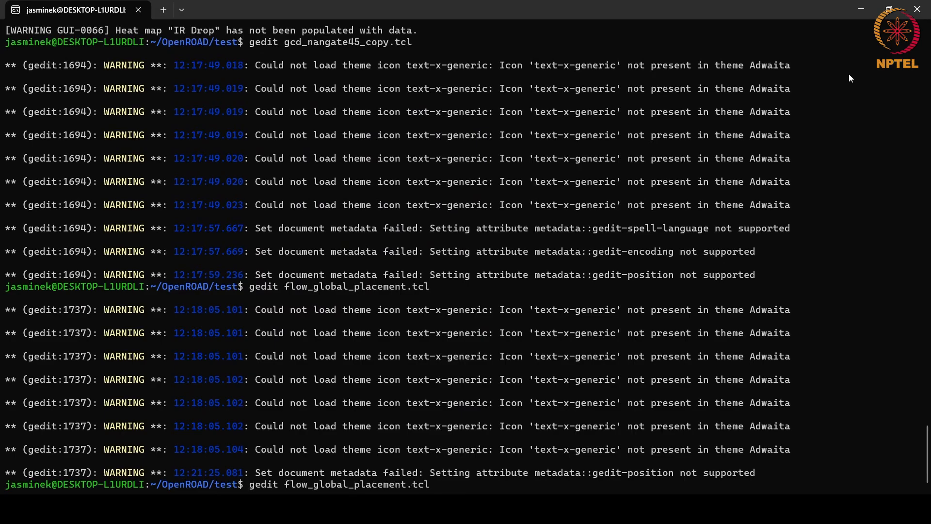
text(openroad -gui -log gcd_logfile.log gcd_nangate45_copy.tcl)
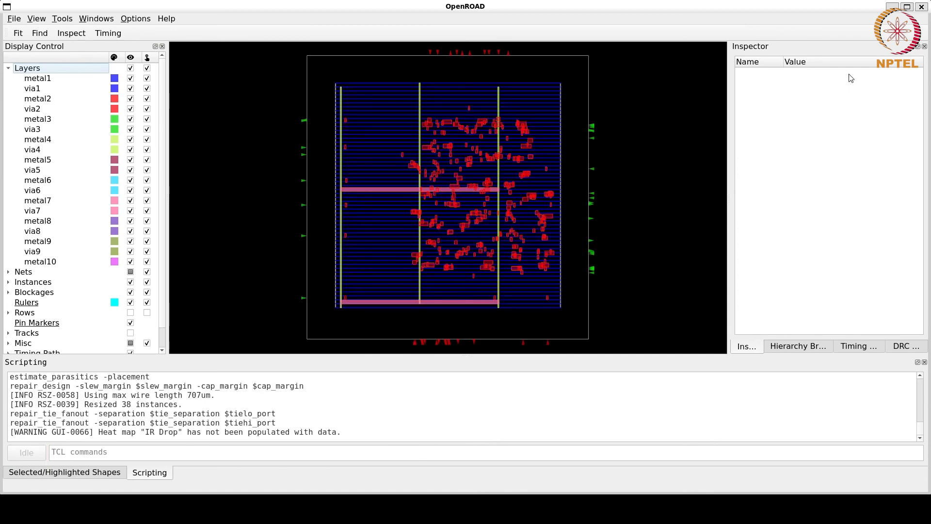
mouse_move(448, 183)
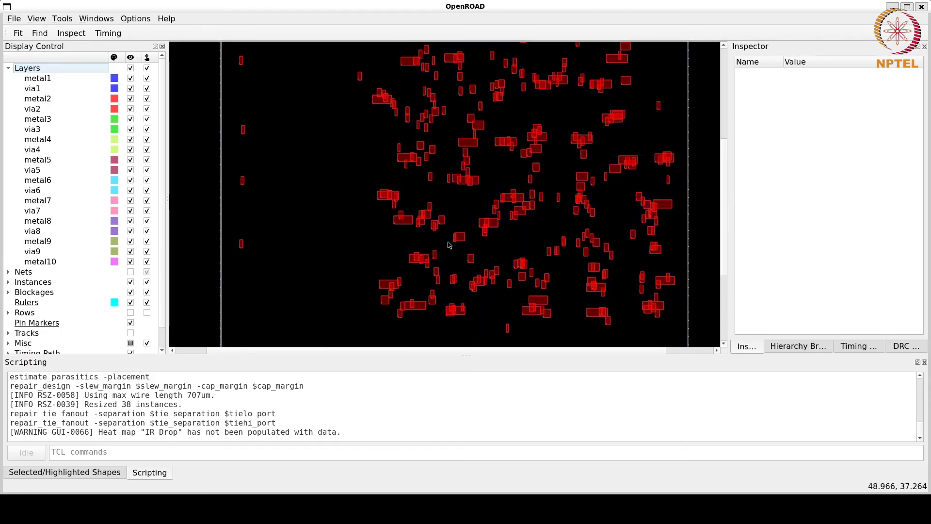
Inspect cell _553_ (OAI21_X1 at 54.93, 38.25 µm), then fit the whole design in view.
click(482, 234)
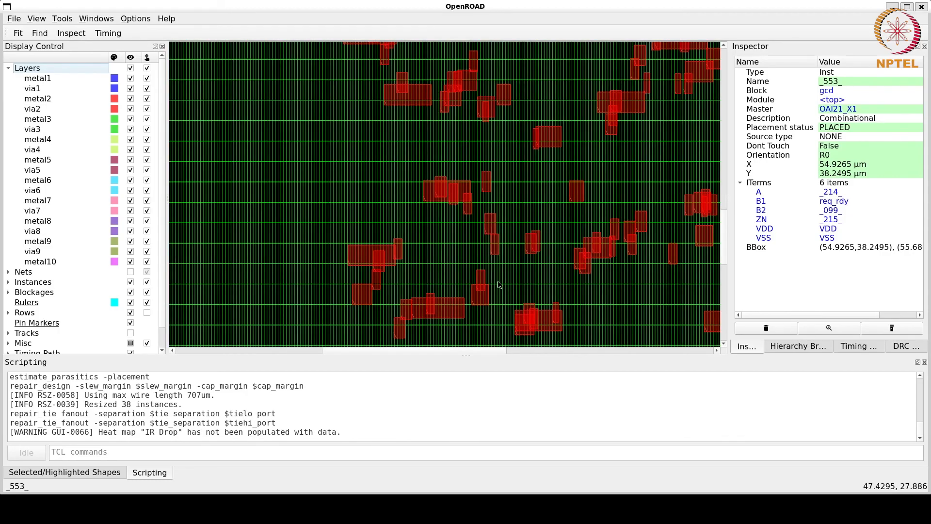
mouse_move(431, 267)
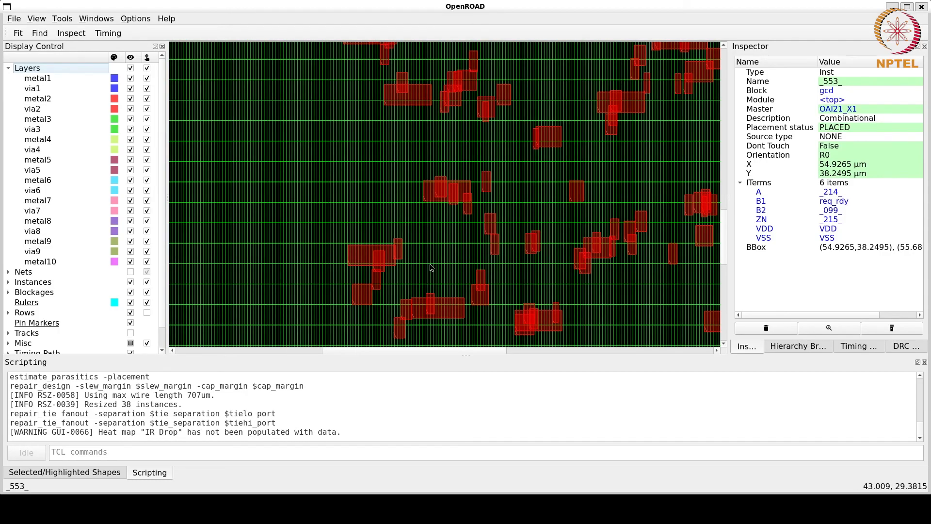
mouse_move(433, 304)
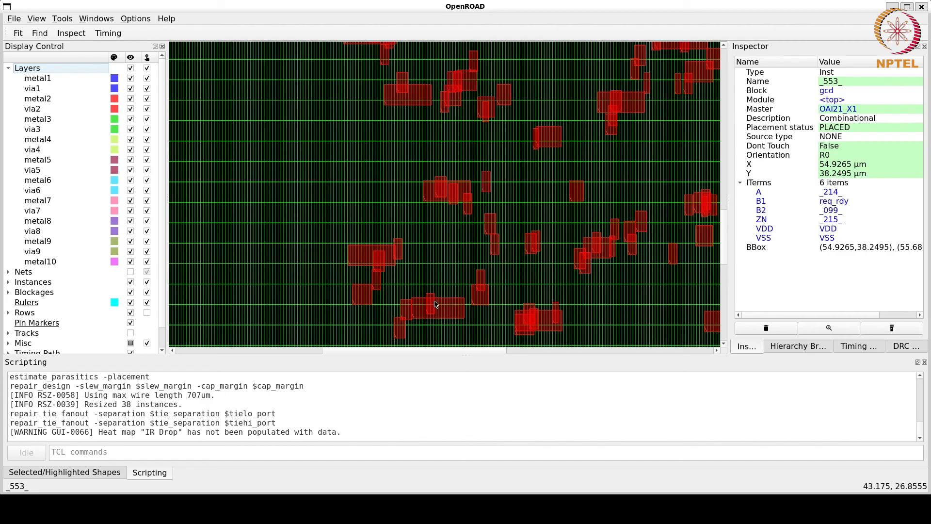
mouse_move(457, 321)
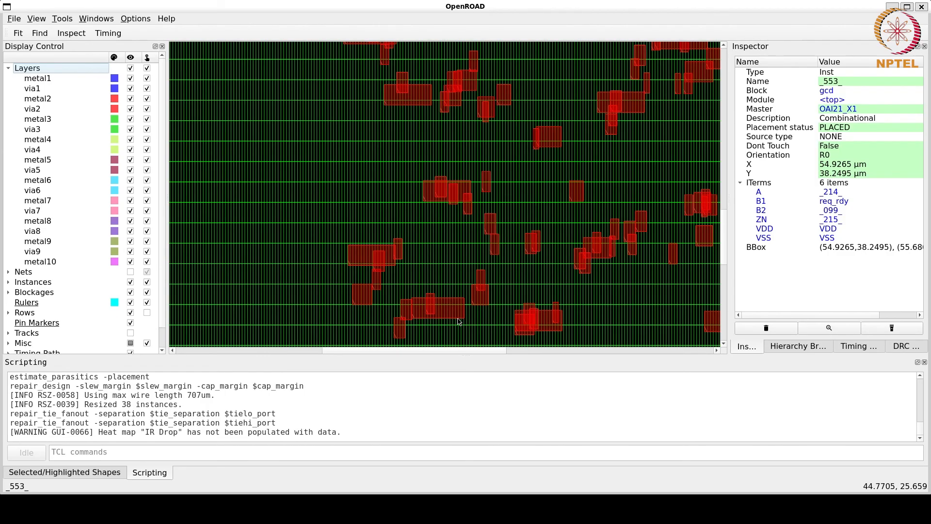
click(17, 33)
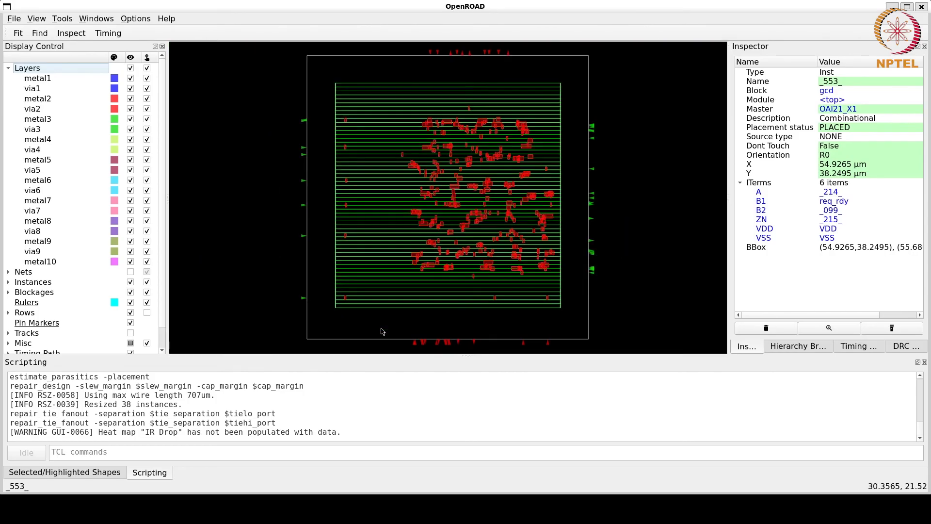
mouse_move(289, 138)
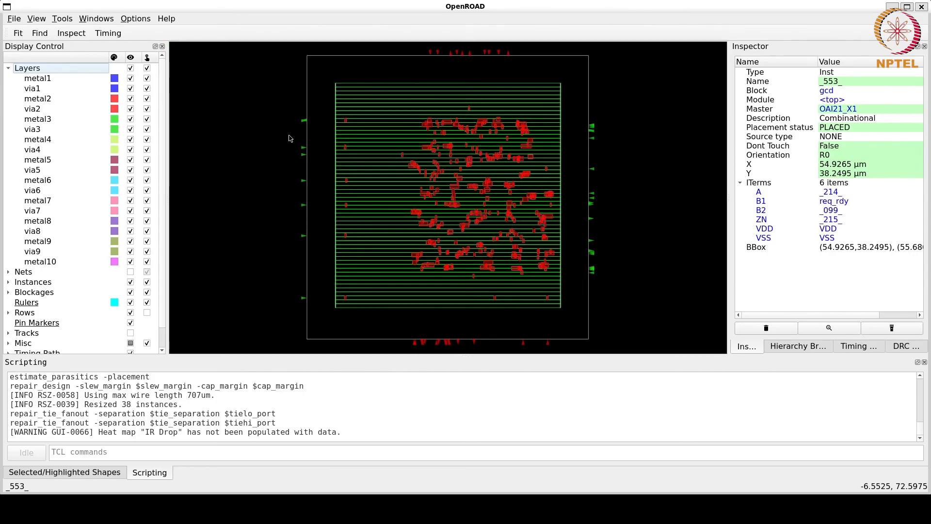
mouse_move(627, 134)
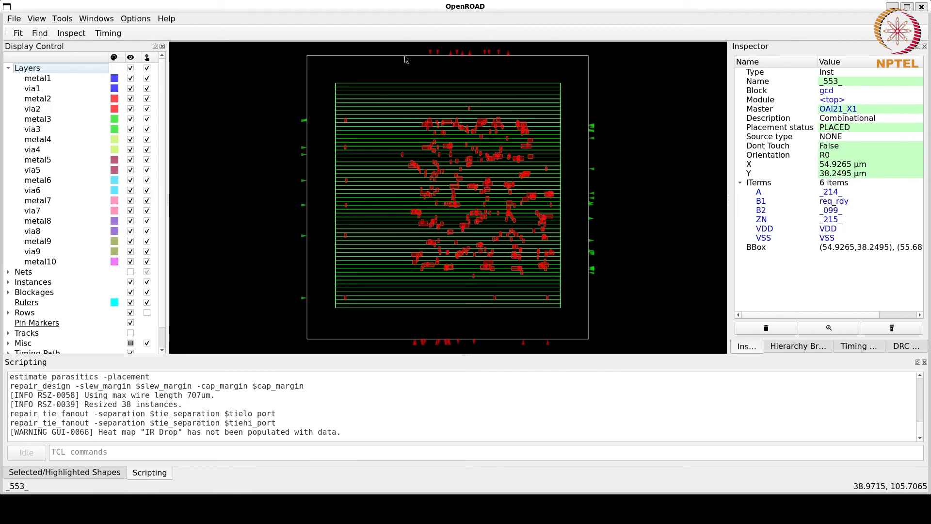
mouse_move(350, 152)
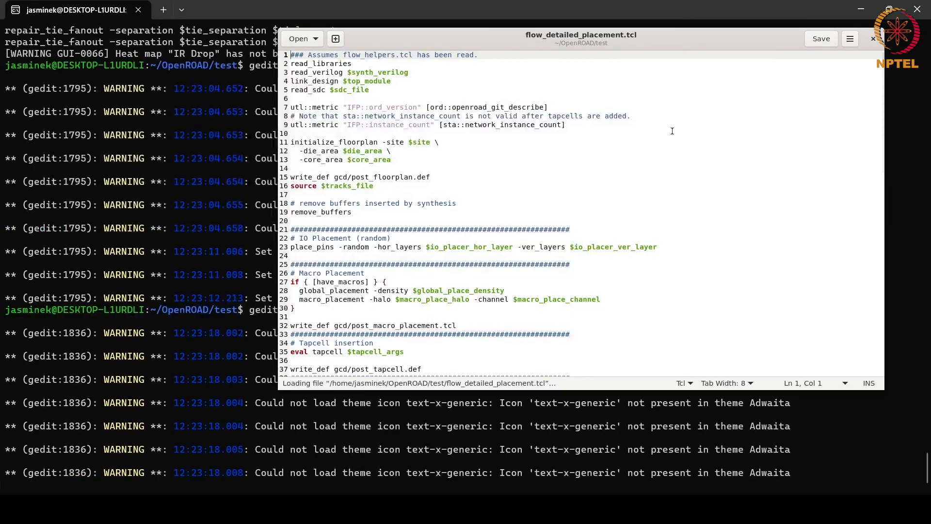
Select the post-resize timing report lines in flow_detailed_placement.tcl and close gedit.
scroll(down, 3)
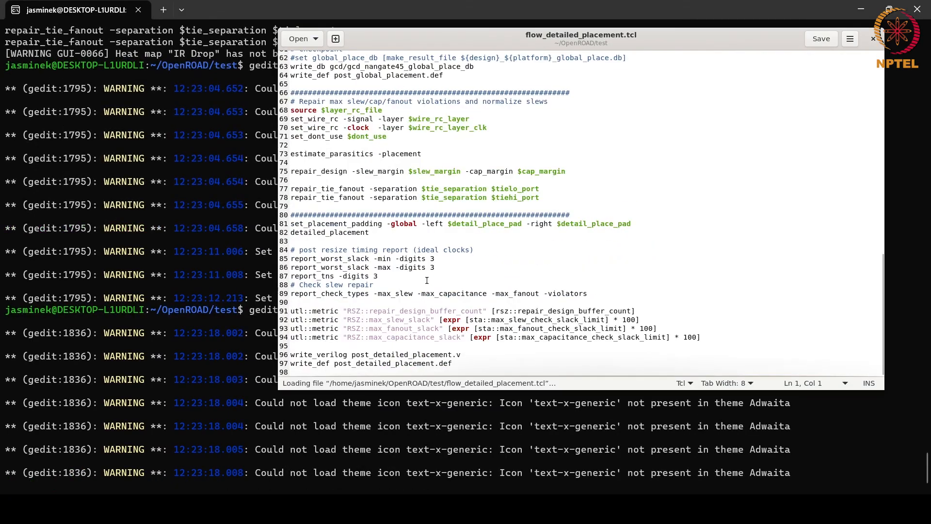
drag(292, 223, 369, 231)
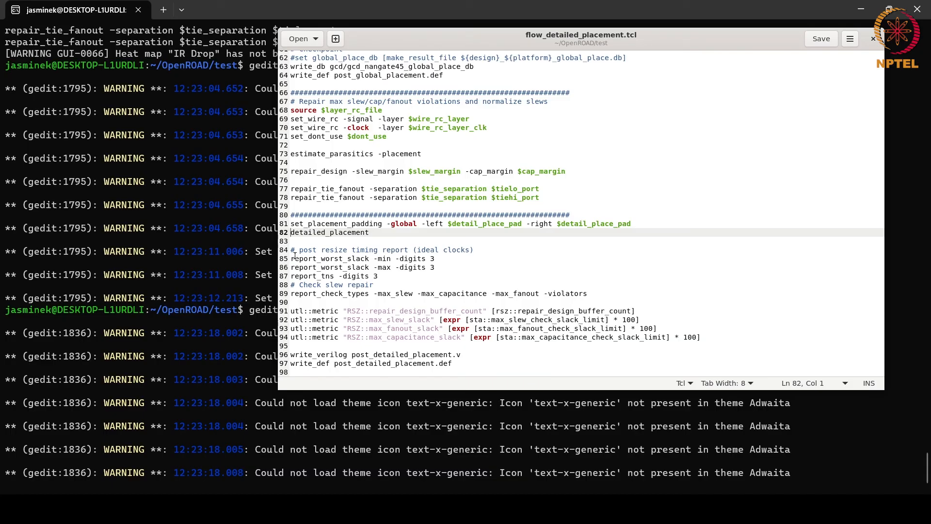
drag(291, 259, 370, 267)
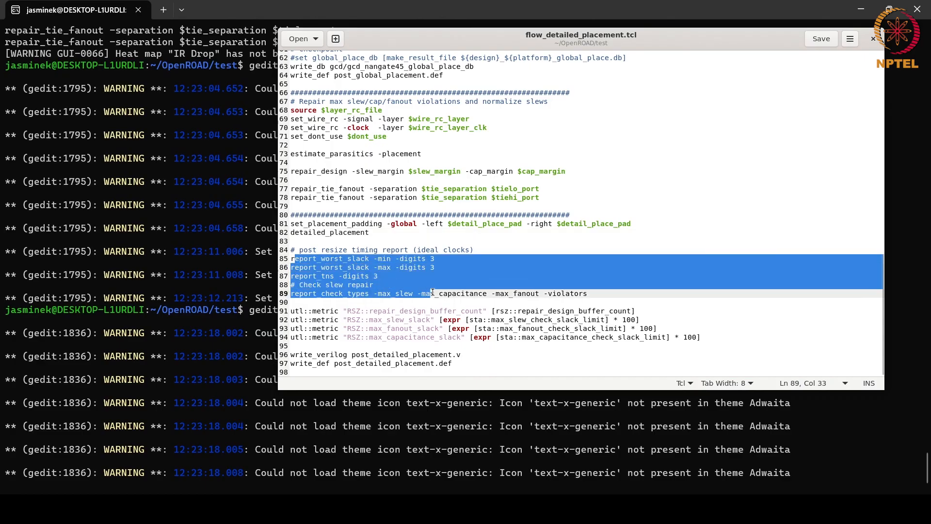
click(582, 293)
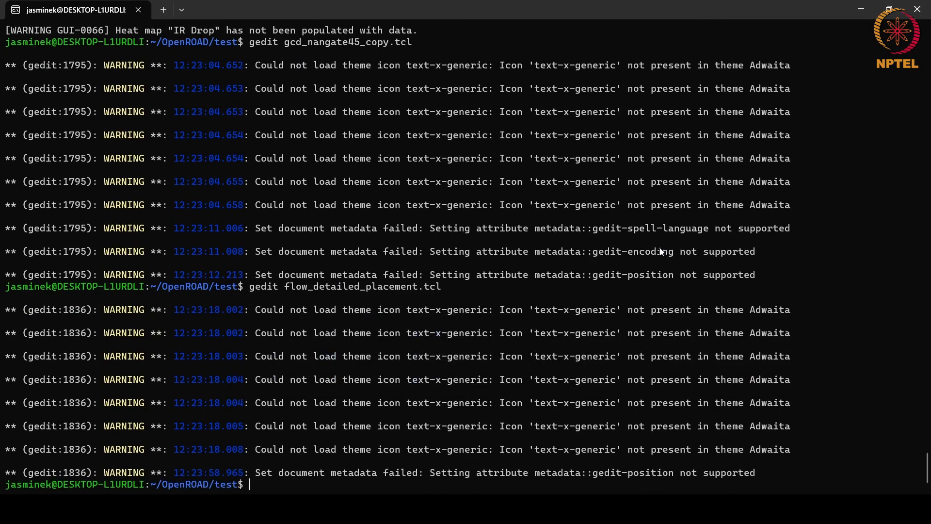
Relaunch openroad -gui logging to gcd_logfile.log with gcd_nangate45_copy.tcl.
text(openroad -gui -log gcd_logfile.log gcd_nangate45_copy.tcl)
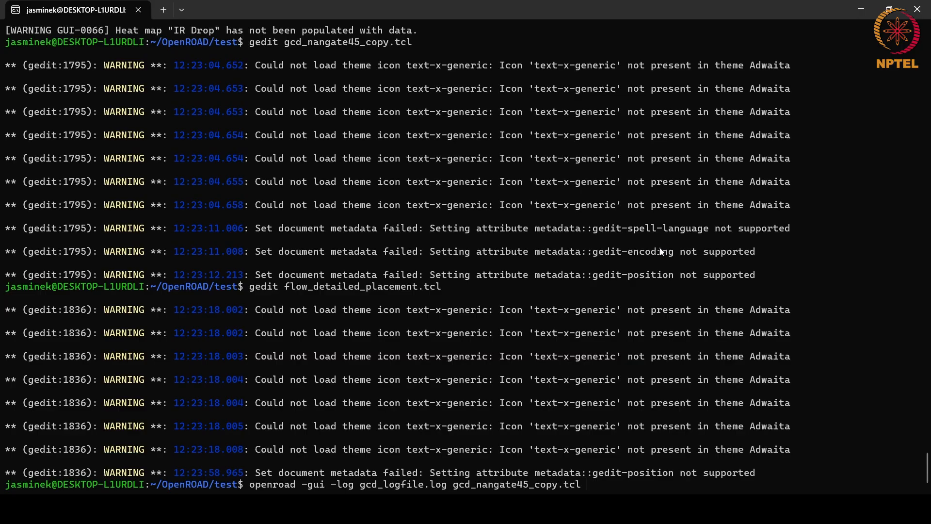
key(Return)
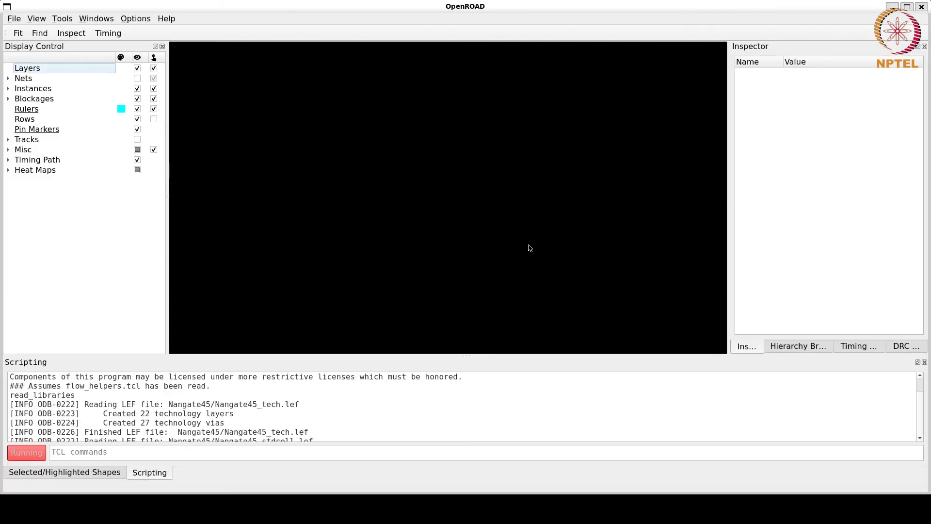
Zoom into the detailed-placement layout to view the legalized cell rows.
click(8, 68)
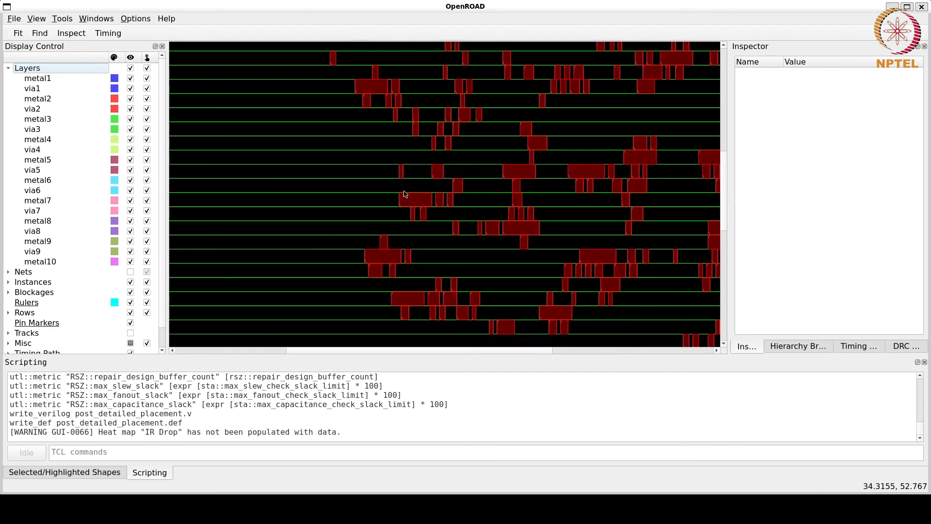
mouse_move(535, 172)
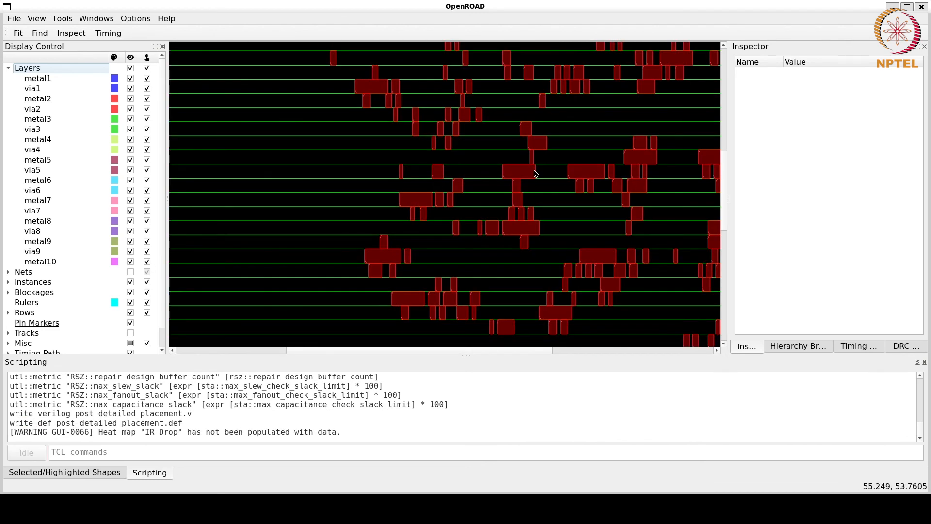
mouse_move(563, 271)
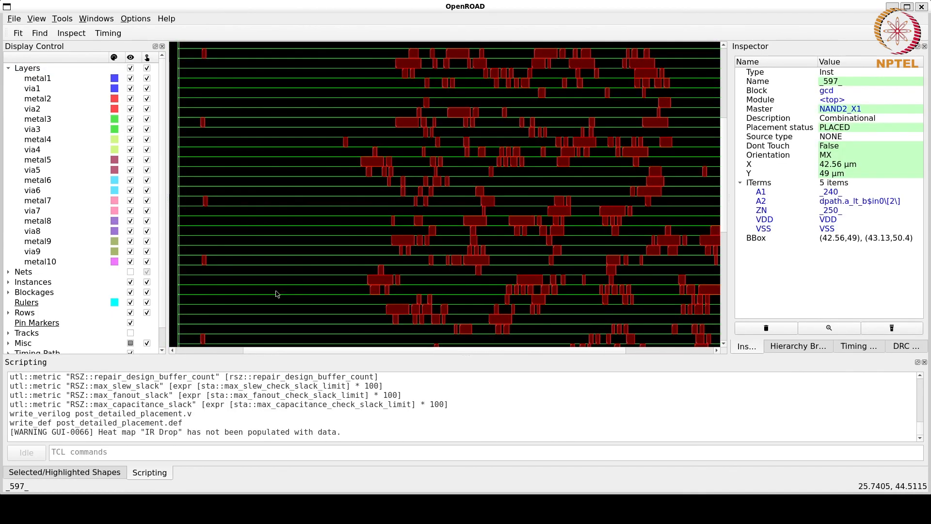
mouse_move(113, 300)
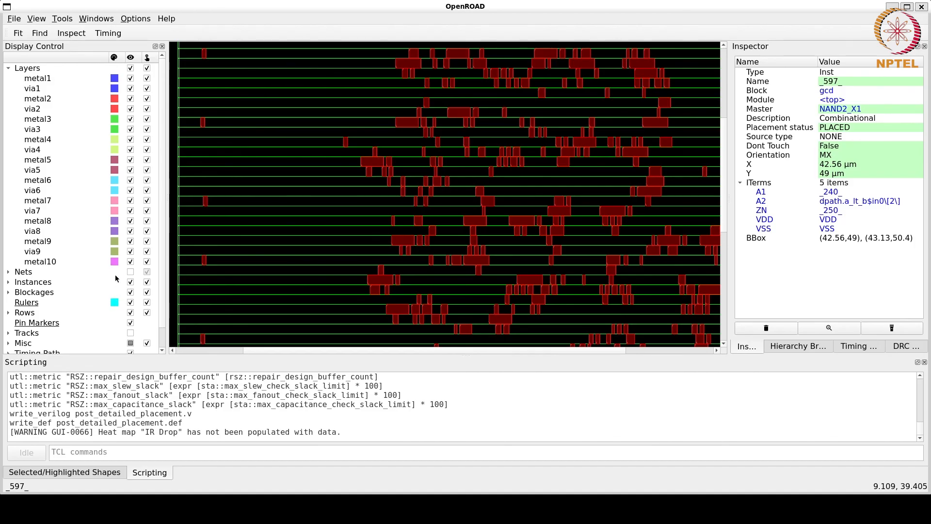
mouse_move(274, 253)
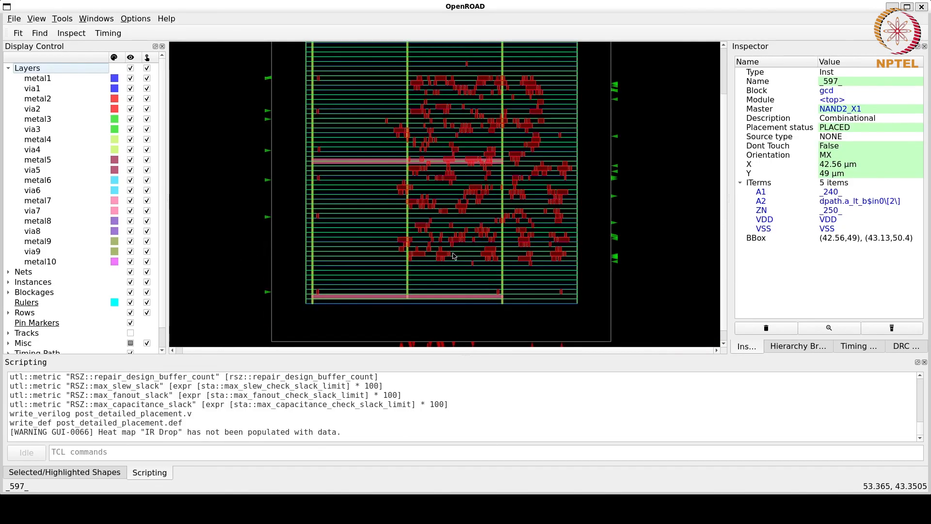
mouse_move(508, 243)
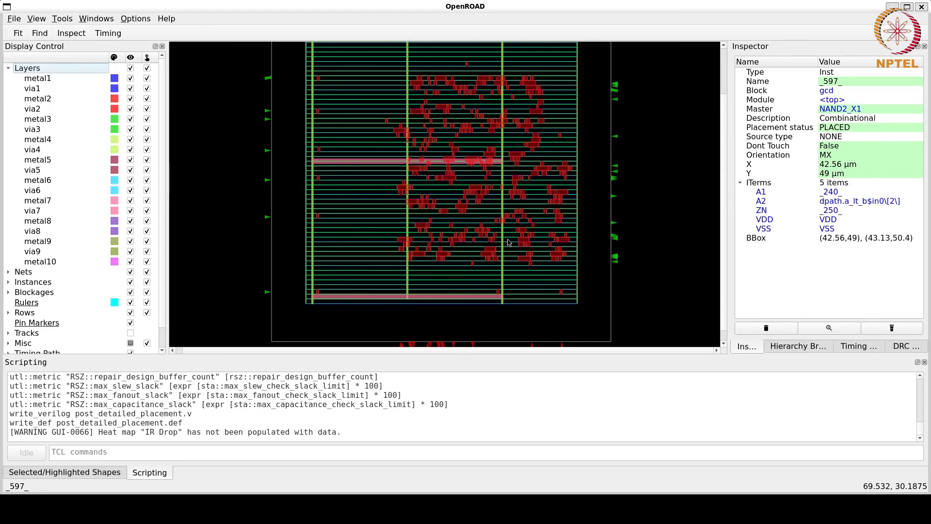
mouse_move(232, 320)
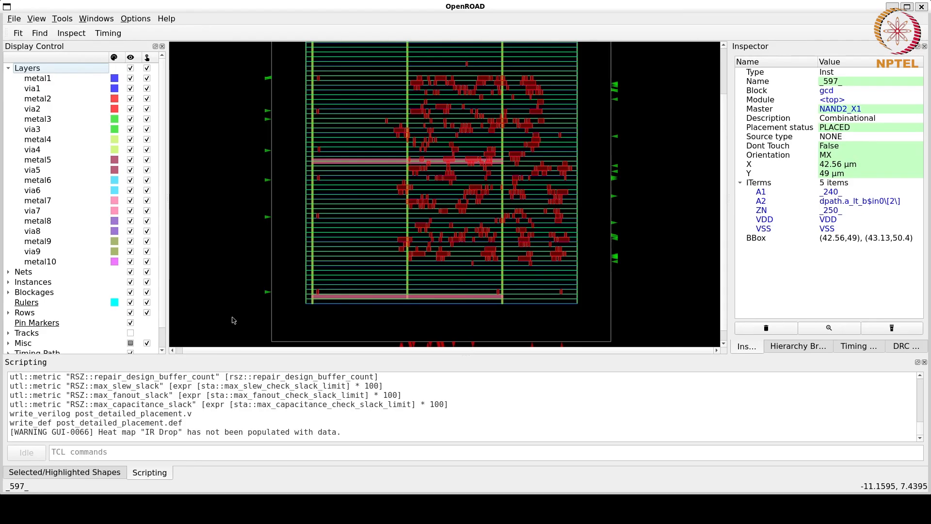